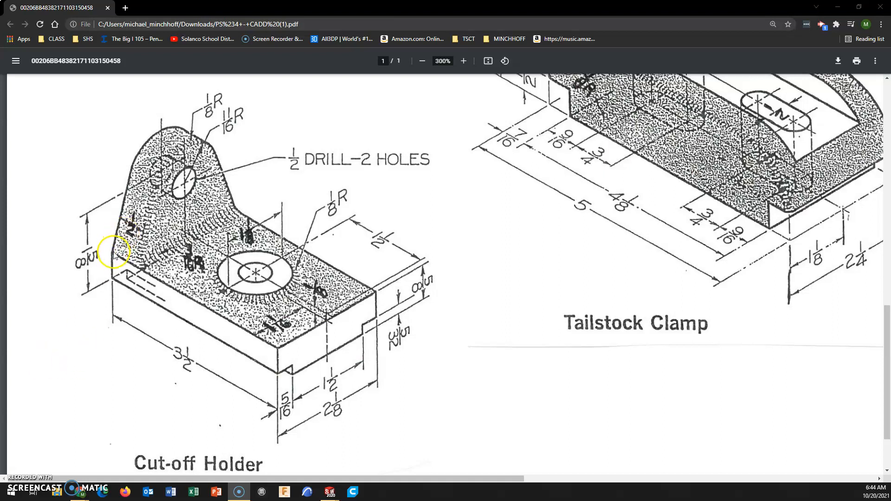
mouse_move(132, 167)
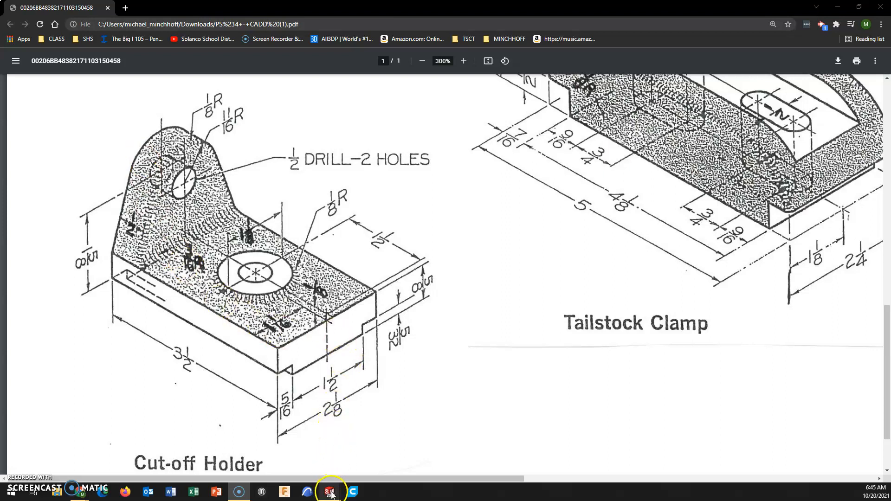
Draw a slanted line from the base's top-left corner rising past the circle's left side.
click(329, 492)
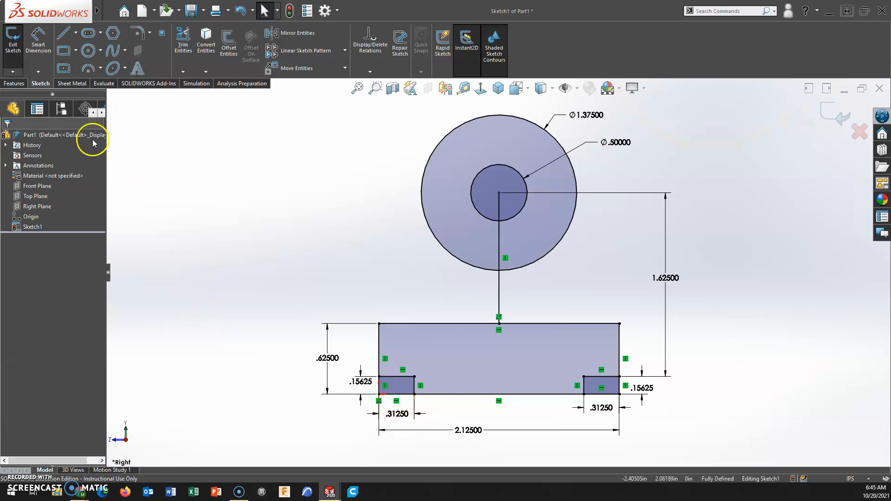
click(64, 32)
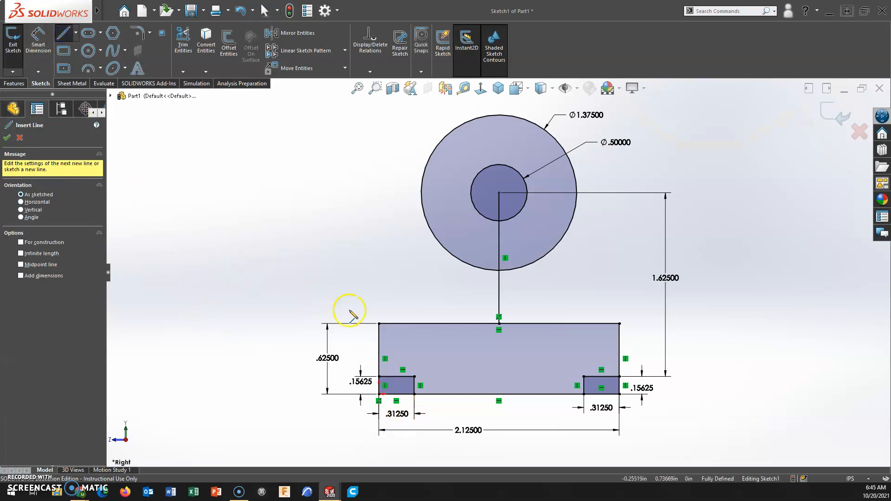
mouse_move(381, 326)
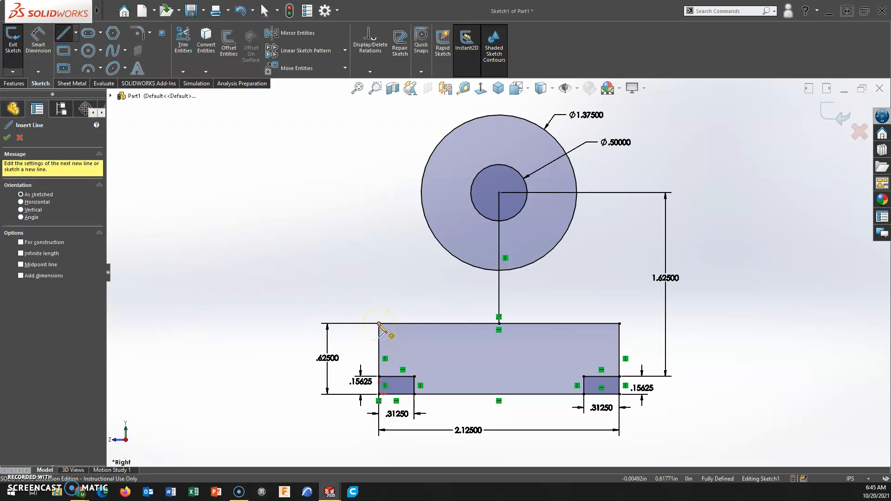
click(412, 131)
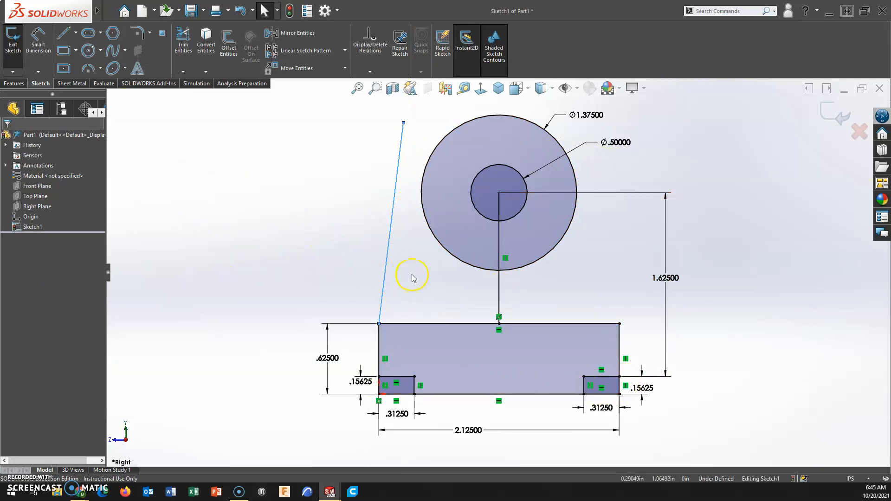
mouse_move(371, 270)
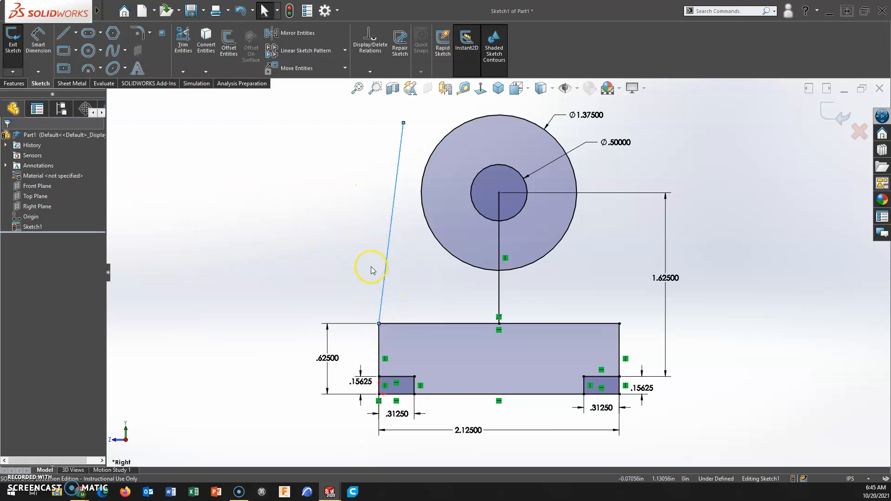
mouse_move(332, 97)
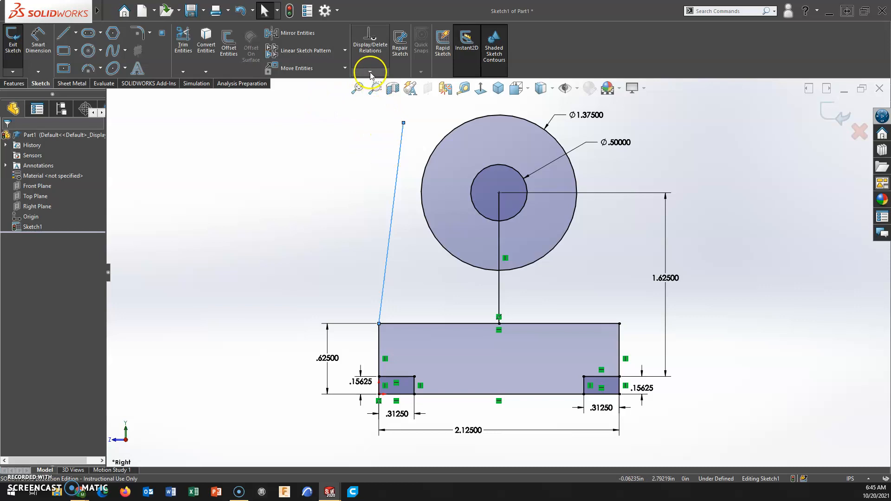
Add a Tangent relation between the left slanted line and the large circle.
click(369, 73)
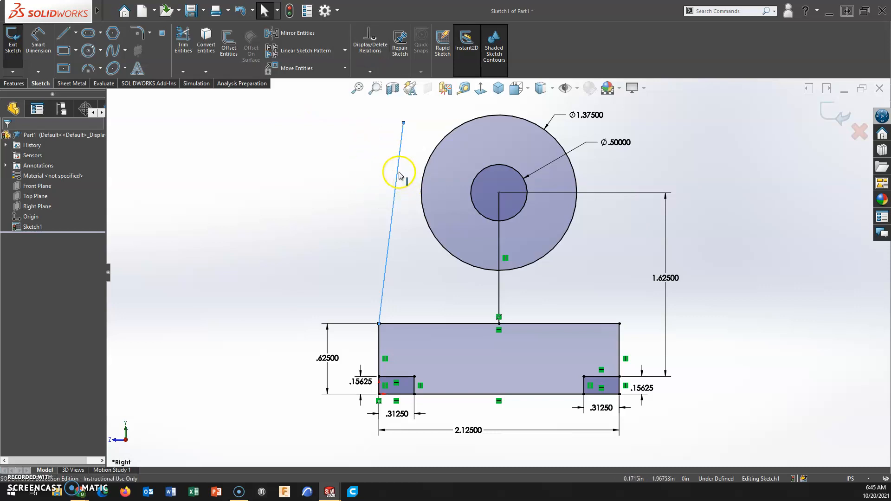
click(424, 170)
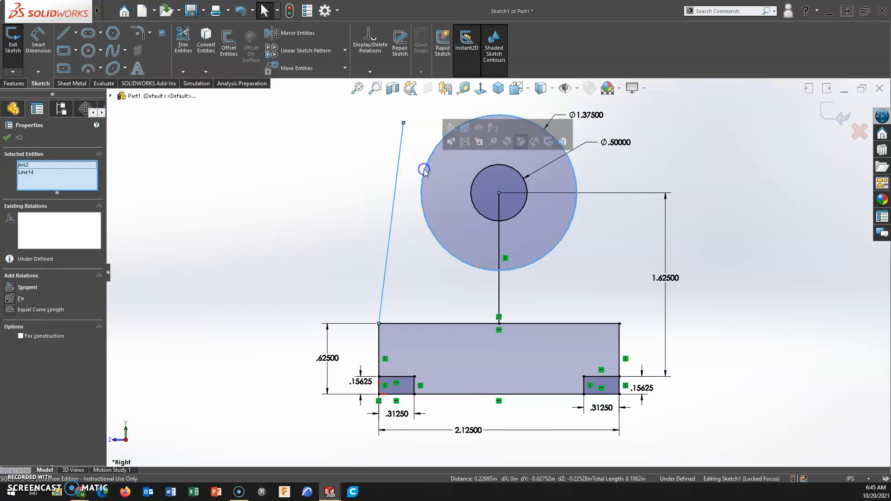
mouse_move(451, 128)
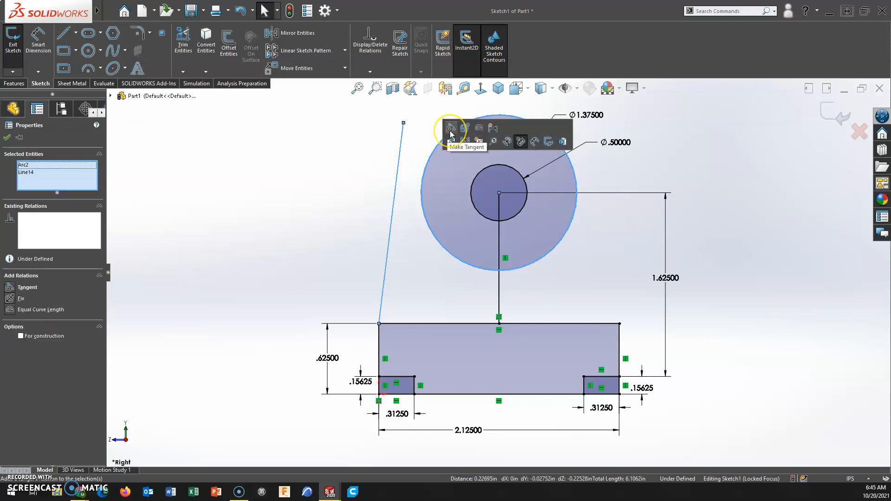
mouse_move(451, 129)
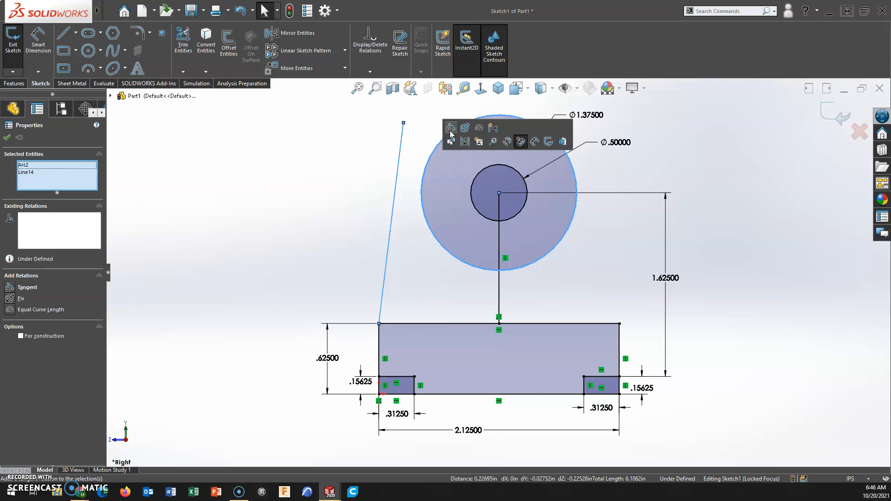
mouse_move(375, 164)
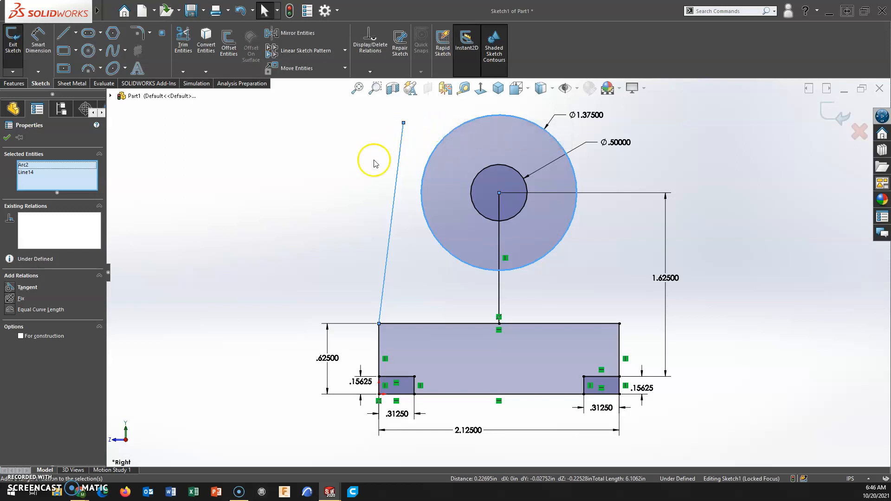
mouse_move(205, 248)
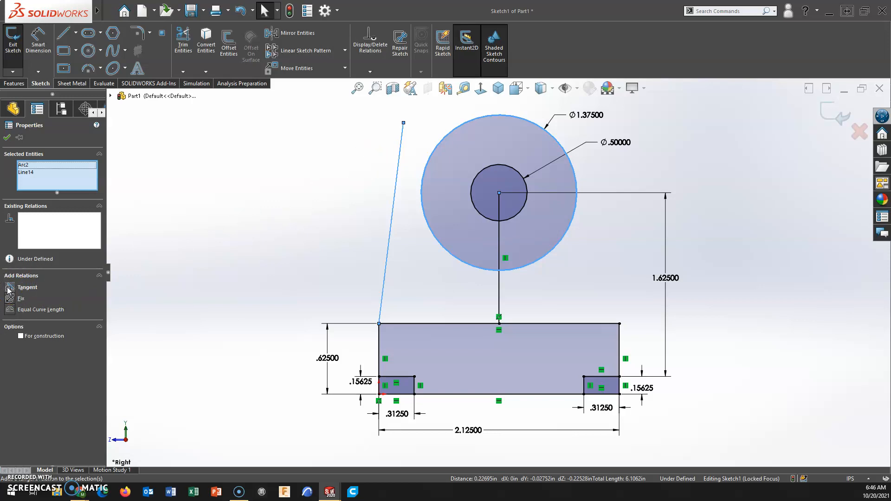
click(8, 289)
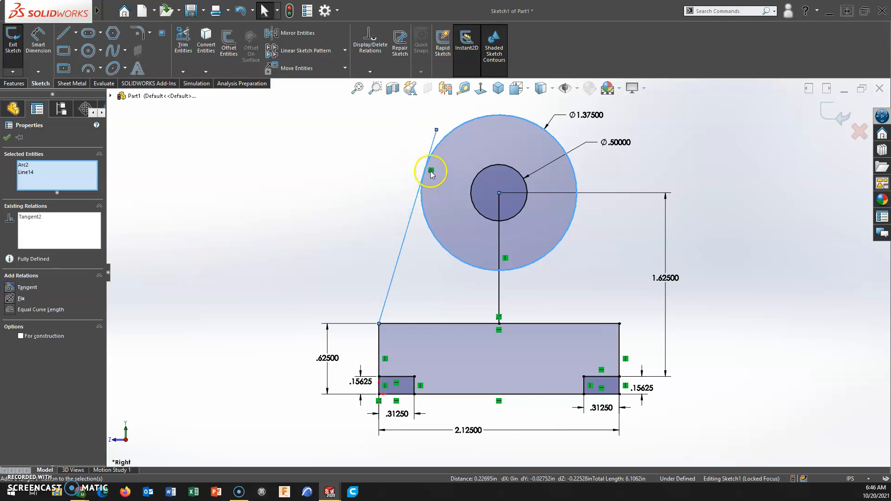
mouse_move(417, 204)
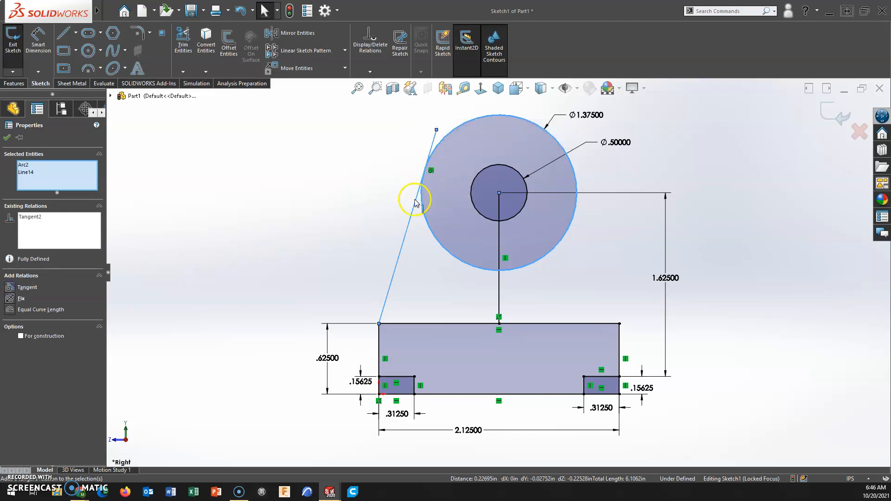
mouse_move(424, 195)
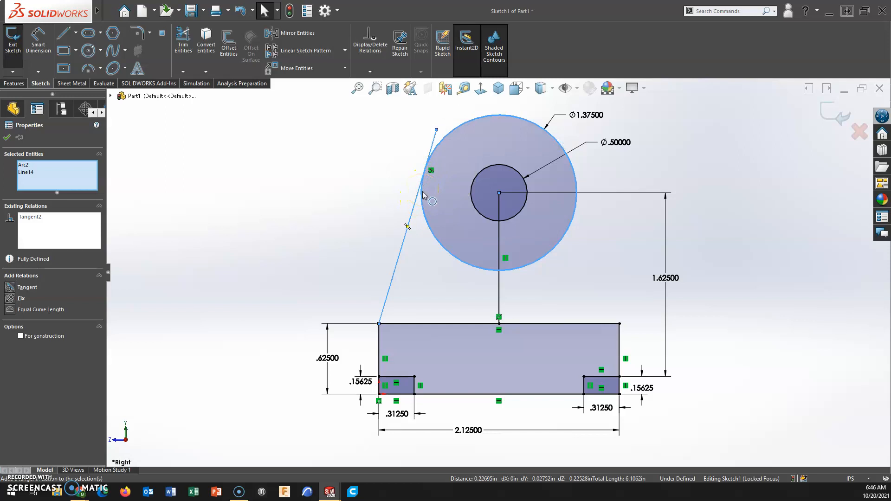
Draw a matching line from the base's top-right corner tangent to the large circle.
click(64, 33)
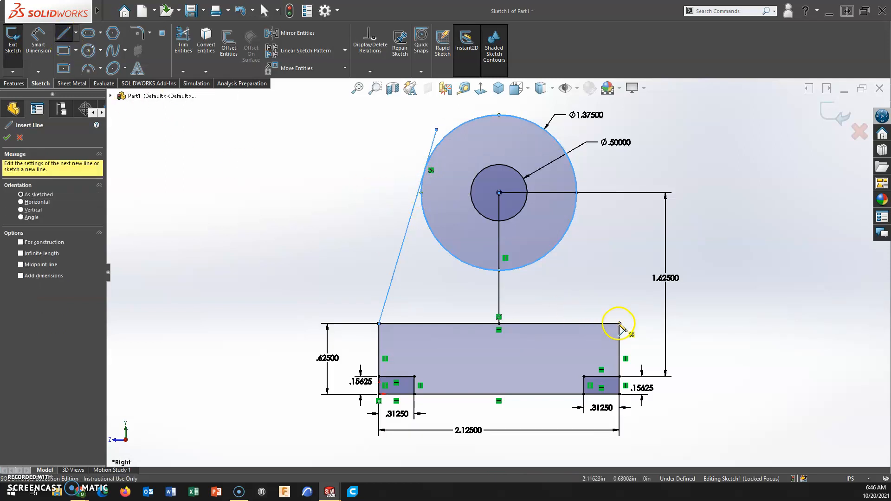
click(737, 136)
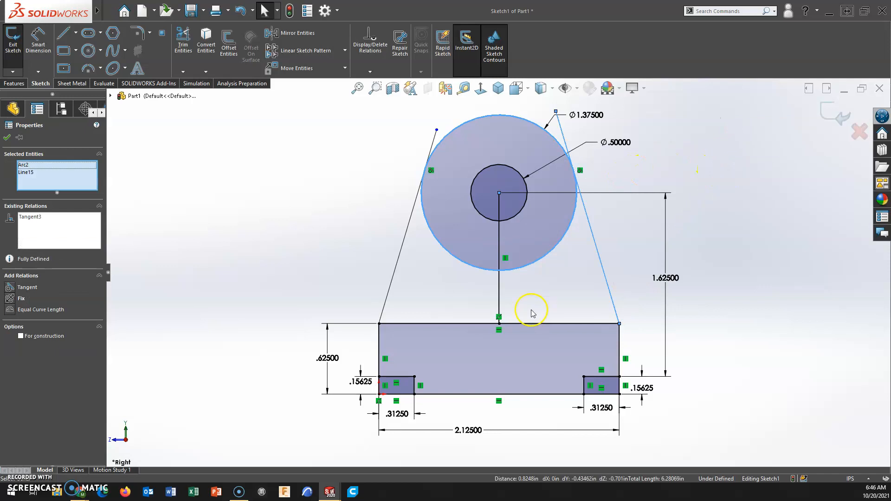
mouse_move(579, 173)
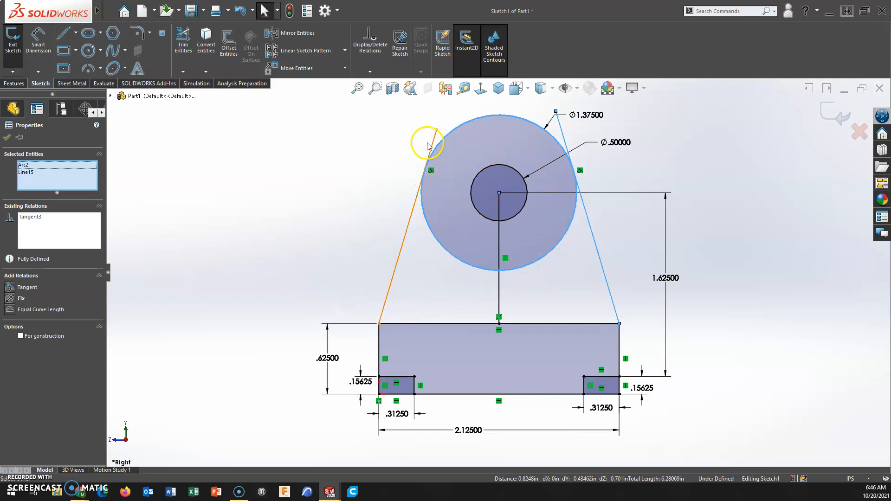
mouse_move(6, 138)
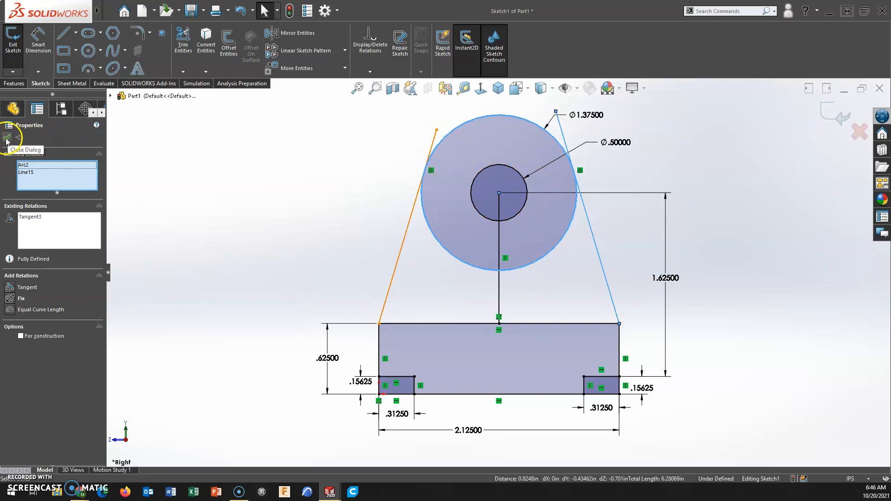
click(406, 241)
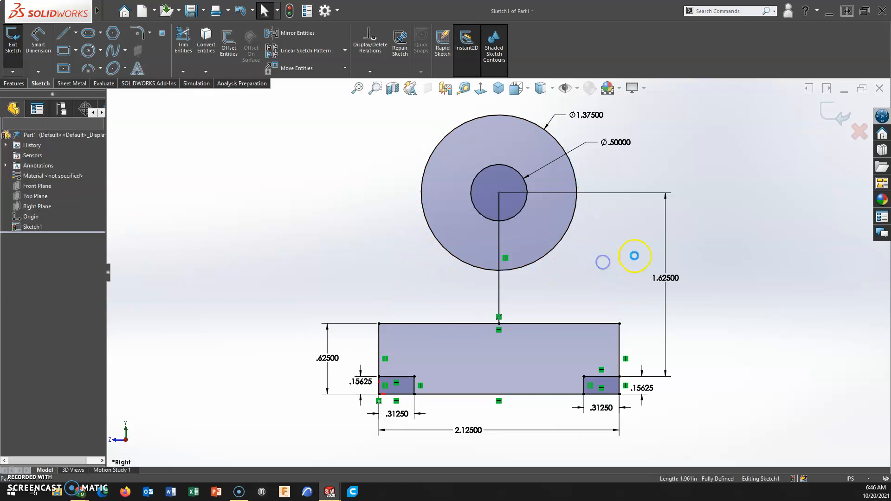
click(65, 32)
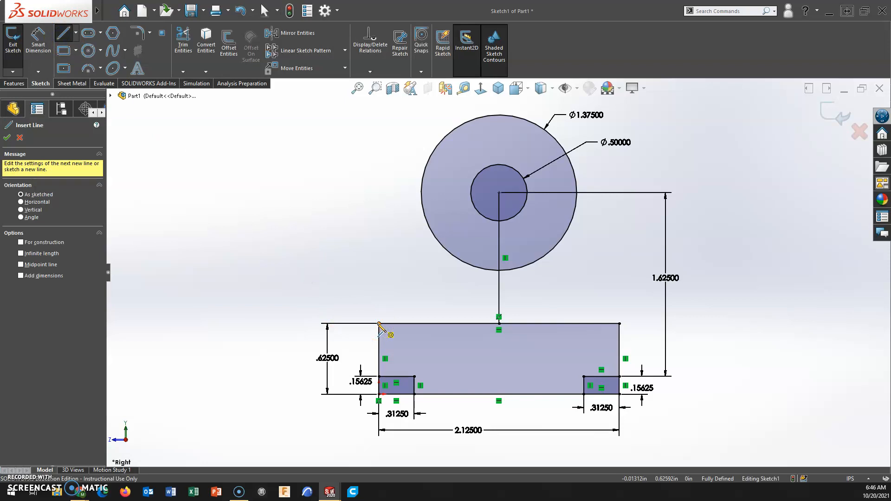
click(378, 324)
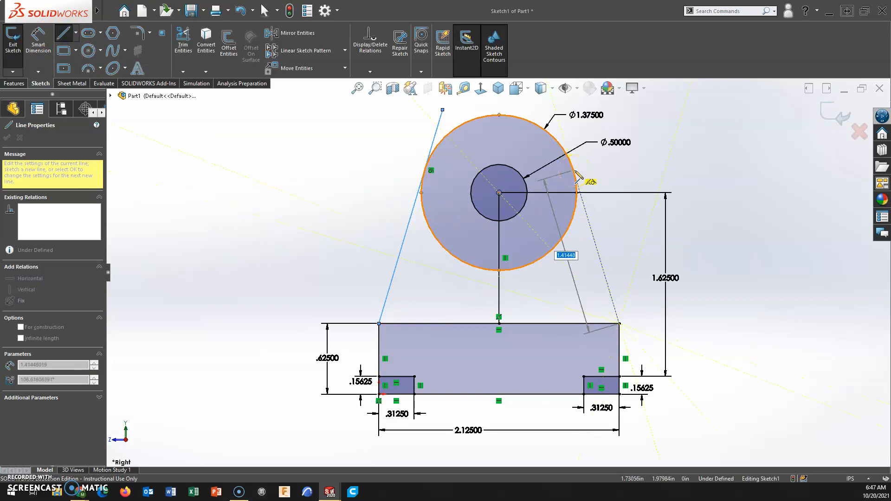
click(575, 170)
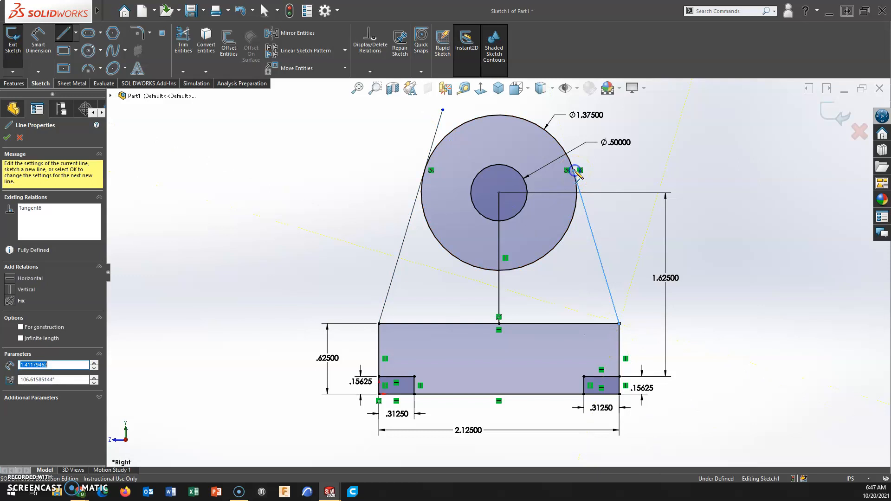
click(7, 138)
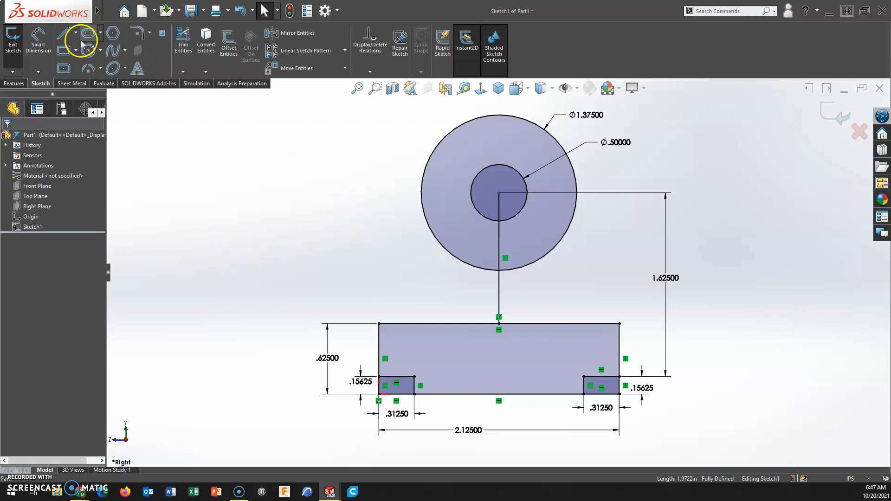
Redraw the left and right corner lines, each ending tangent to the large circle.
click(64, 33)
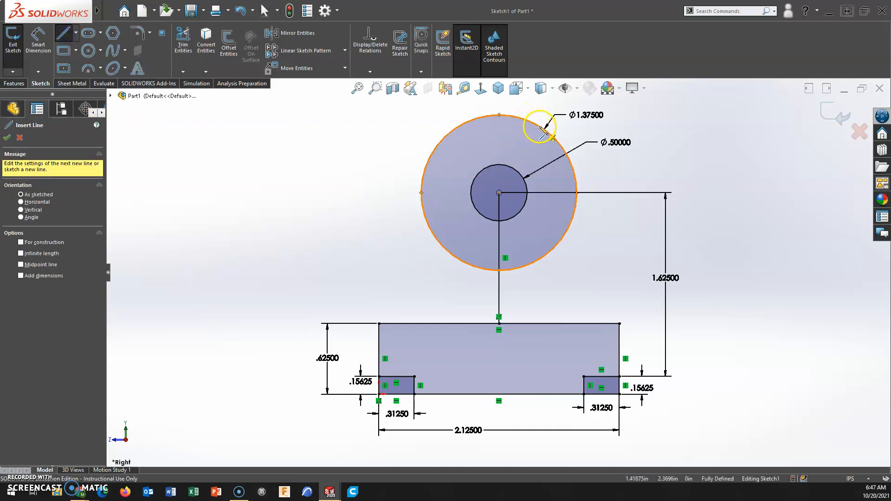
mouse_move(424, 187)
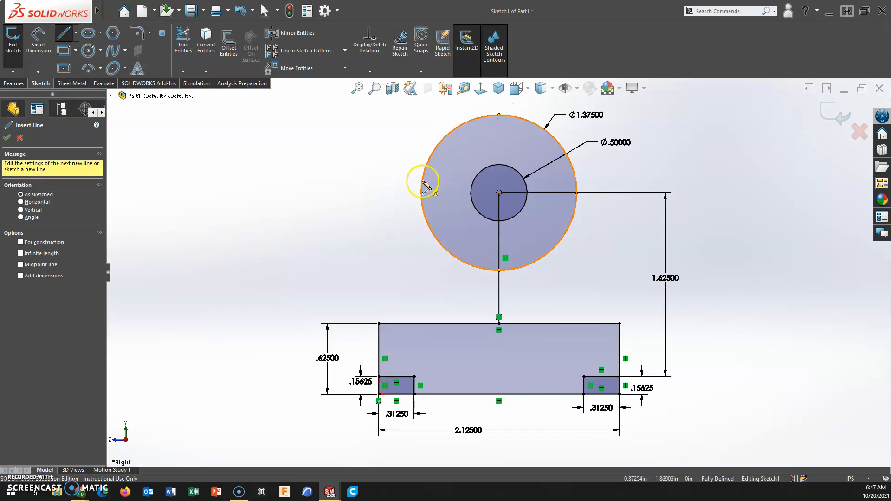
mouse_move(499, 117)
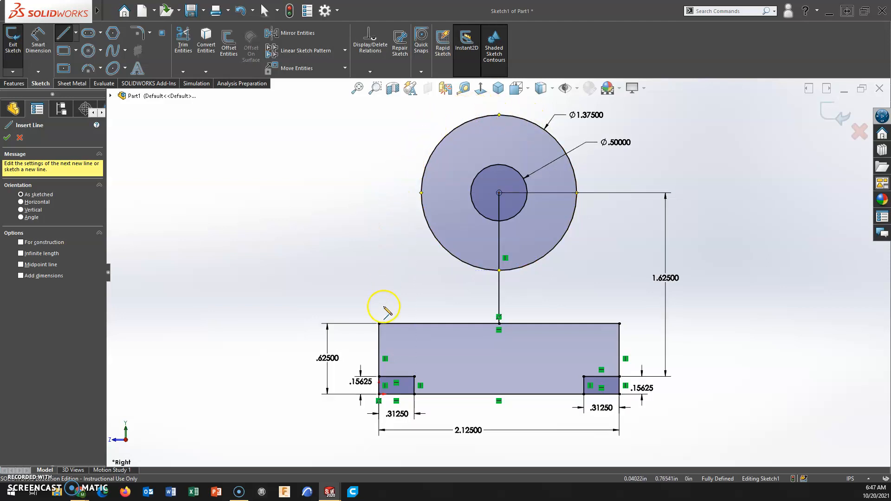
mouse_move(541, 130)
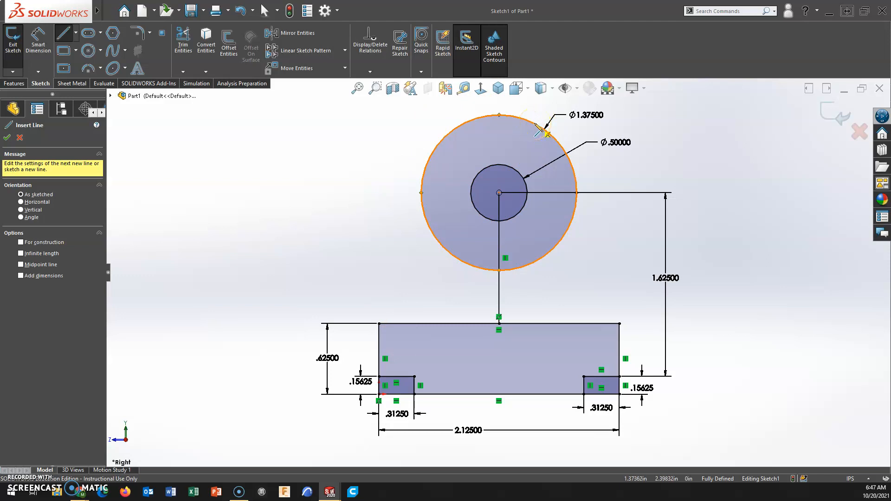
click(499, 116)
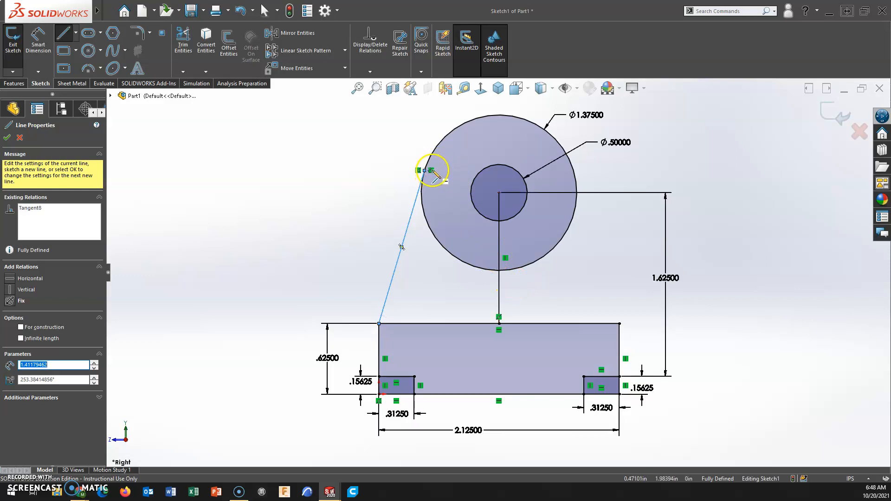
mouse_move(496, 191)
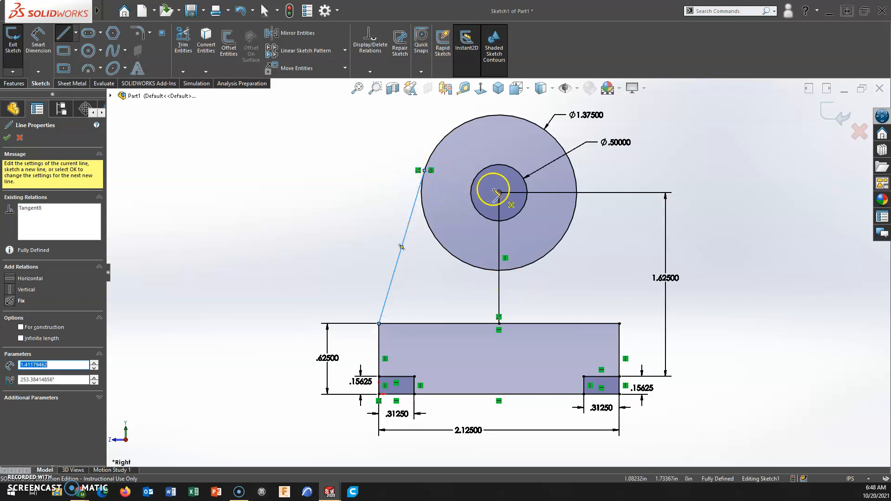
mouse_move(506, 114)
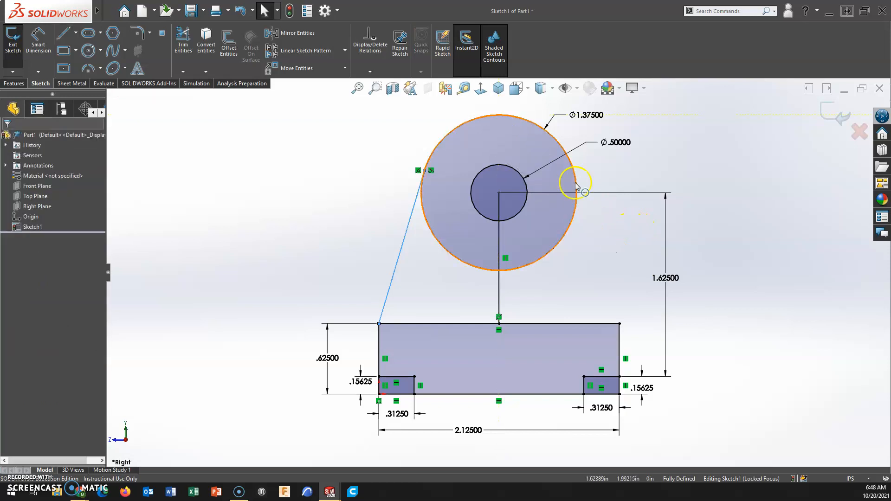
click(65, 38)
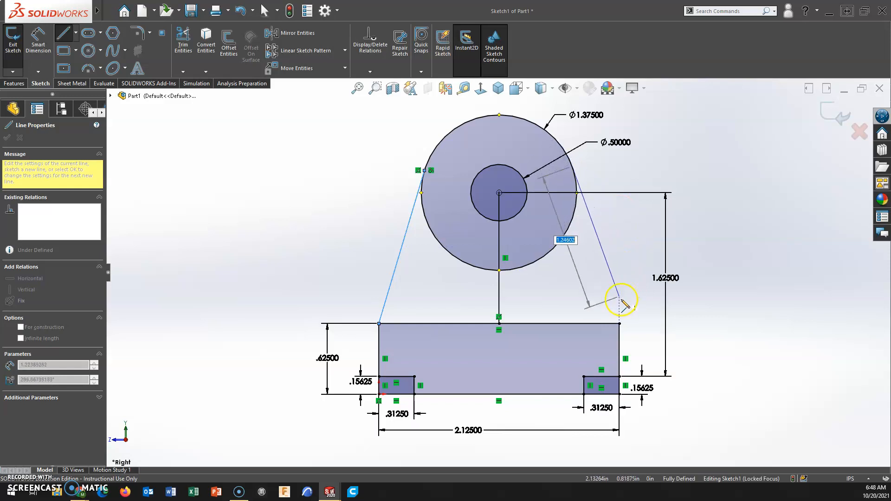
click(622, 299)
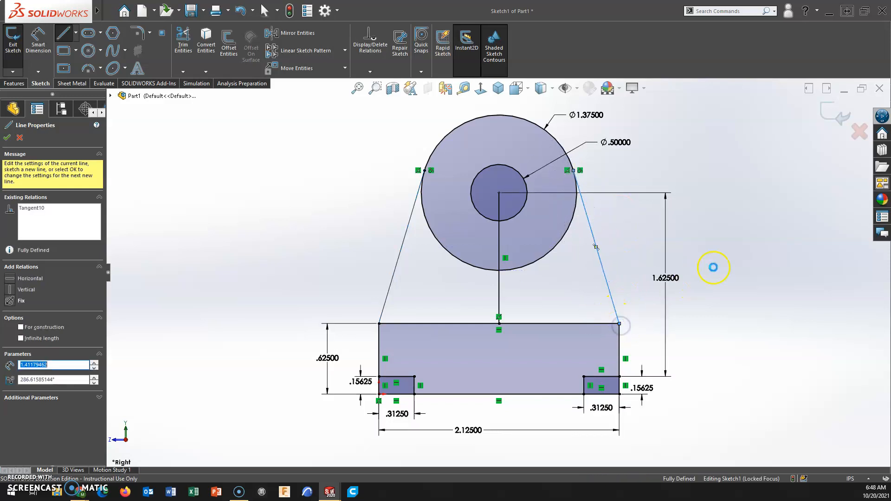